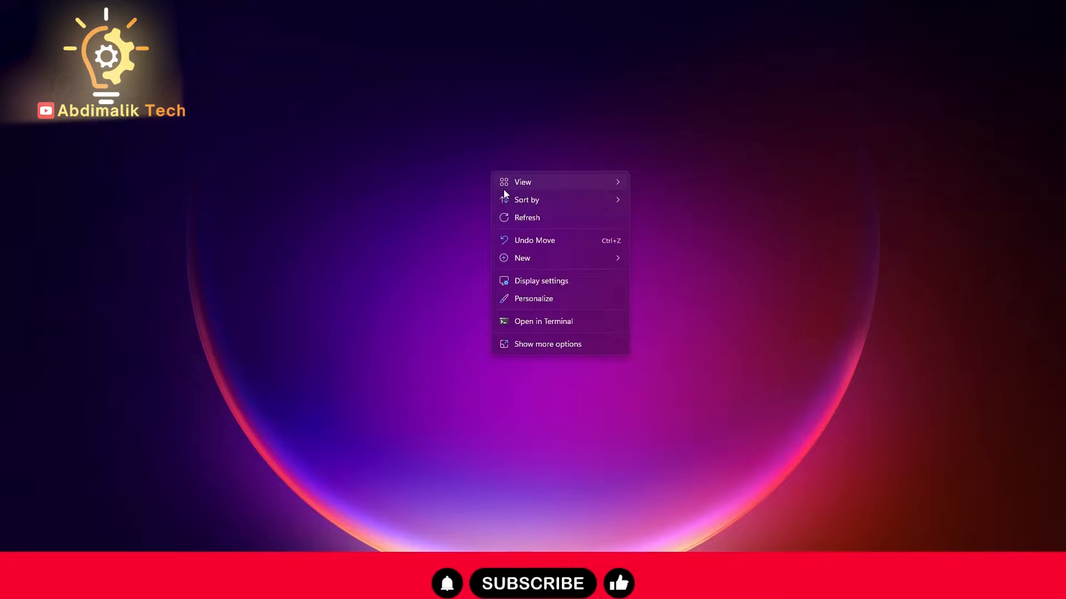
pyautogui.moveTo(540, 281)
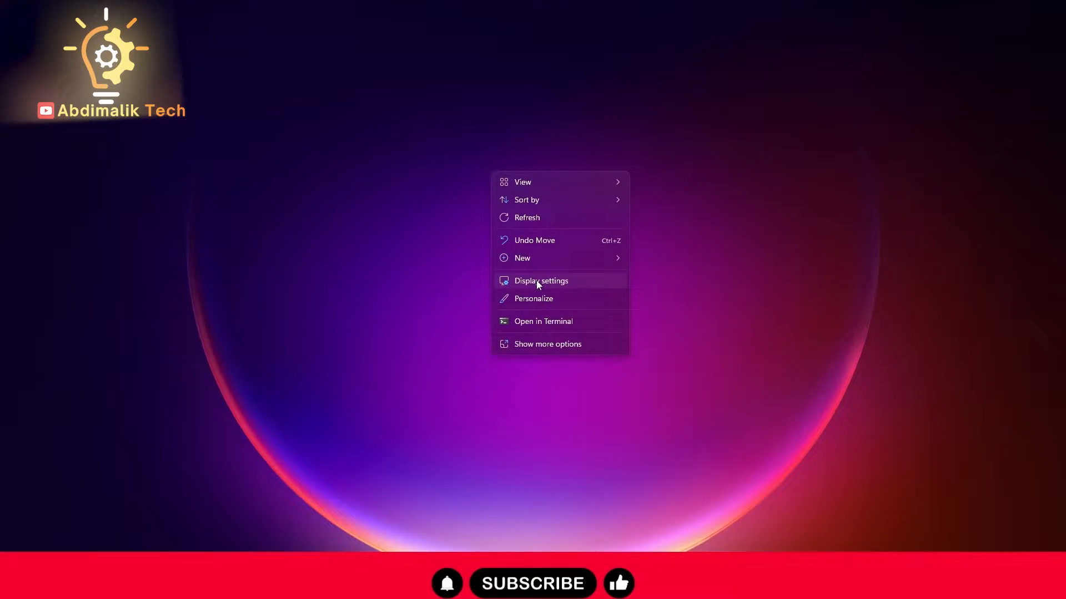
# Open Windows Display settings from the desktop context menu.
pyautogui.click(540, 281)
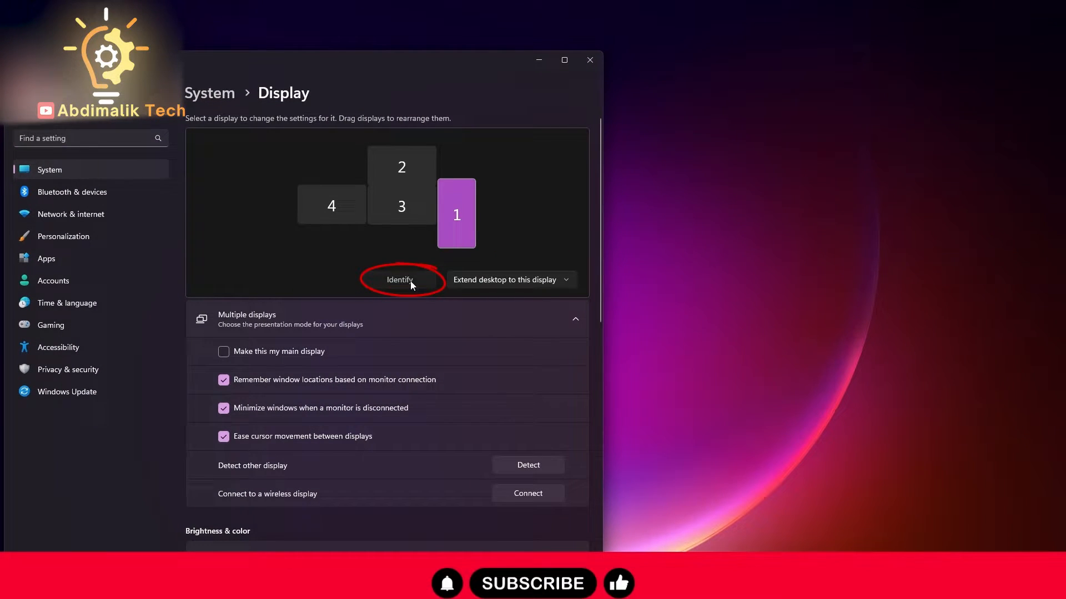
# Identify the four connected monitors so each shows its number 1 to 4.
pyautogui.click(400, 279)
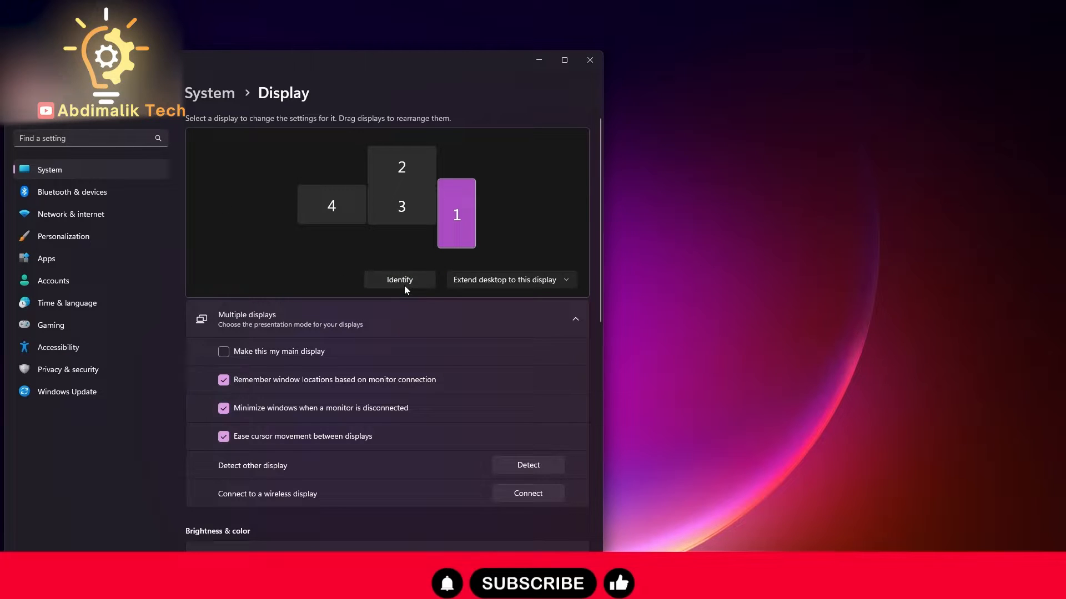
pyautogui.moveTo(405, 243)
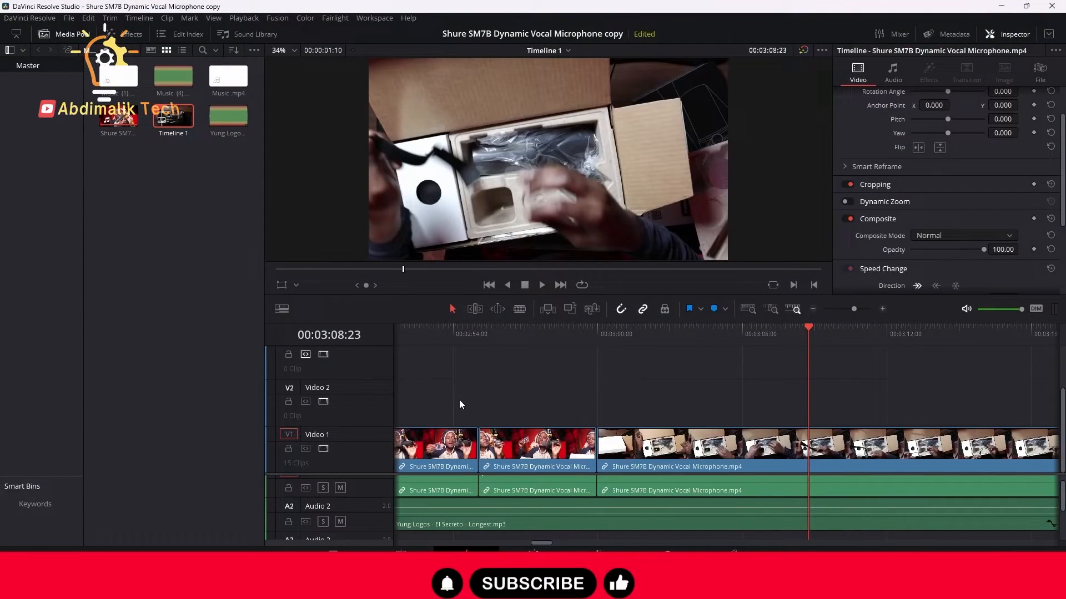
pyautogui.moveTo(593, 291)
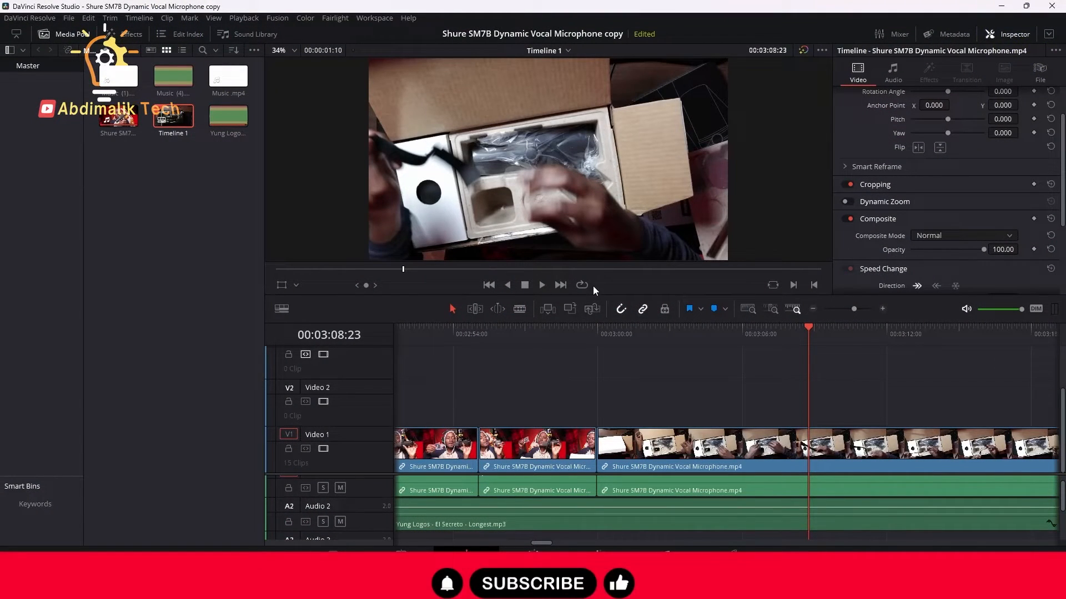
pyautogui.moveTo(581, 285)
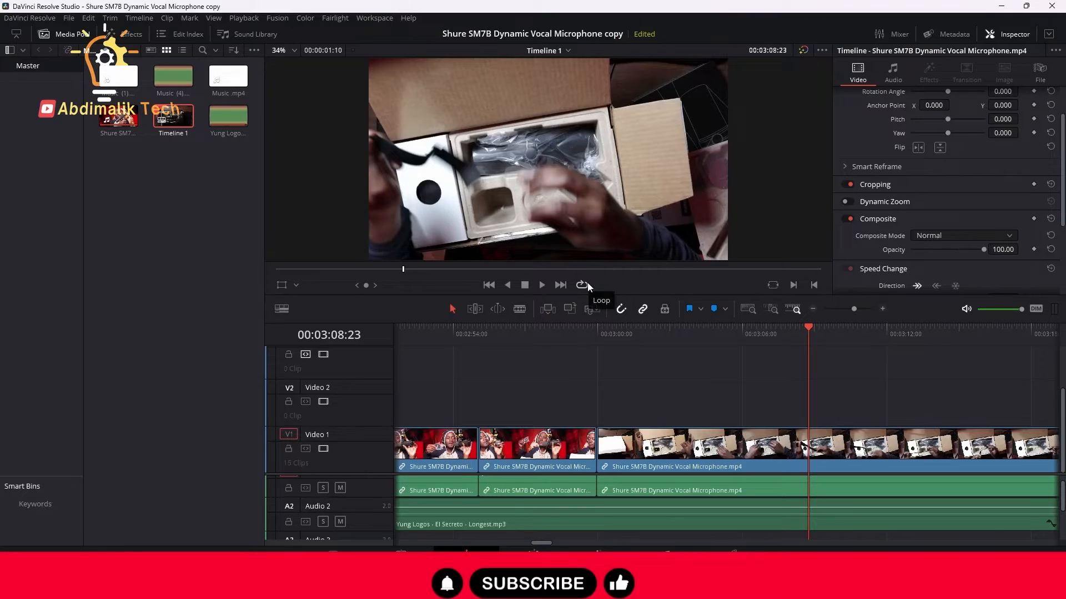